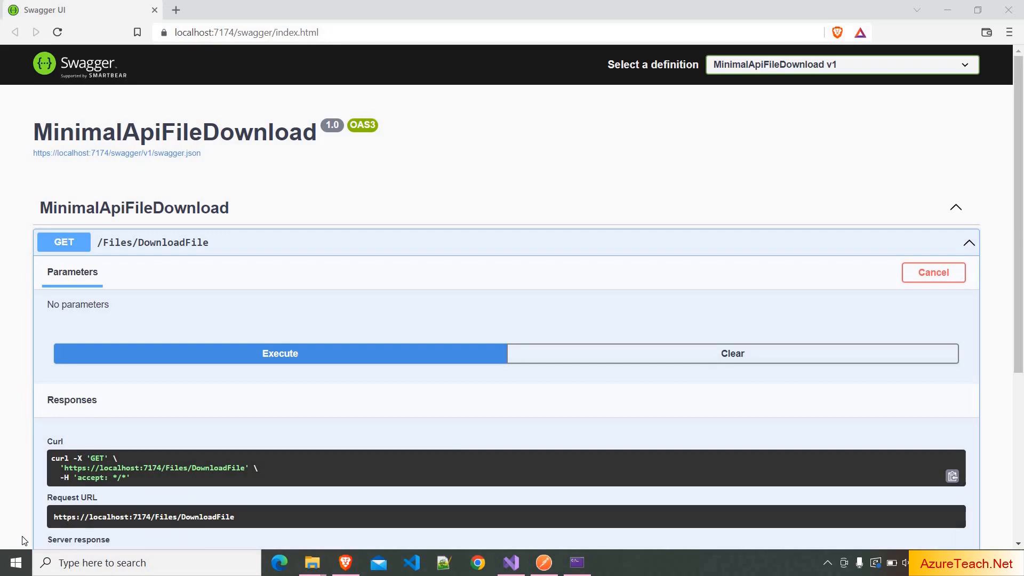
mouse_move(151, 352)
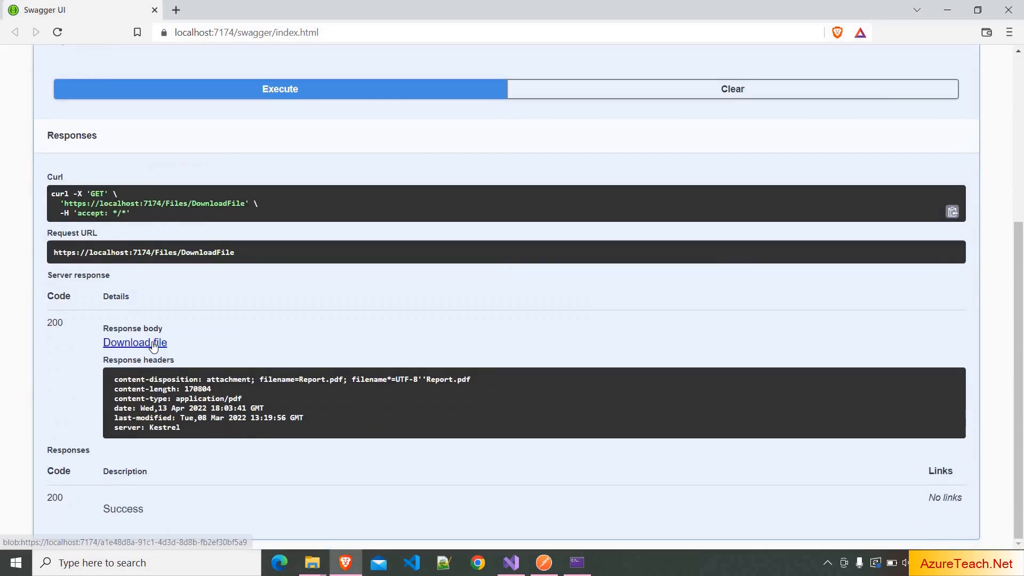
Download Report.pdf from the Swagger DownloadFile response and save it.
left_click(135, 342)
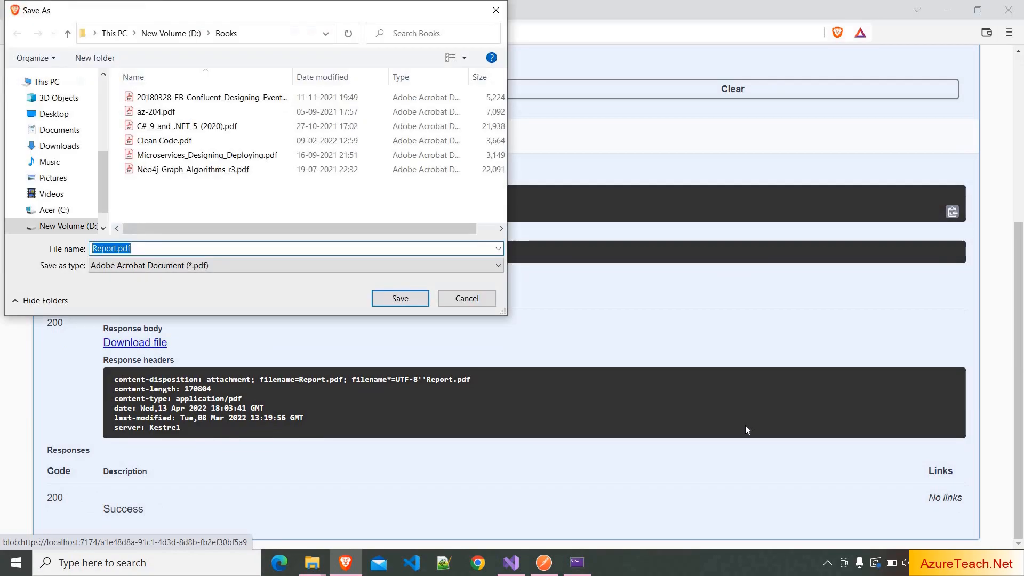
left_click(400, 298)
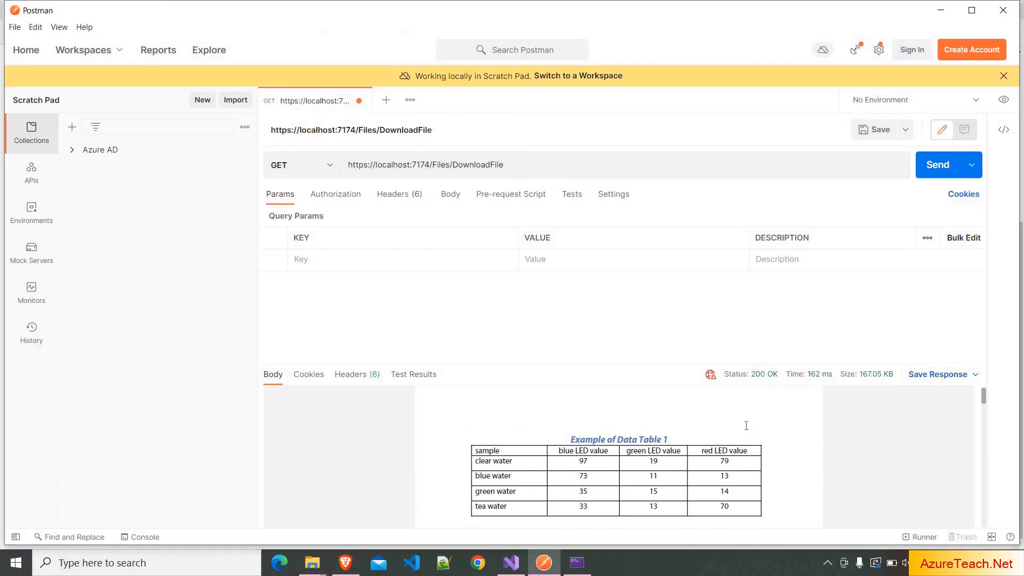
scroll("down", 3)
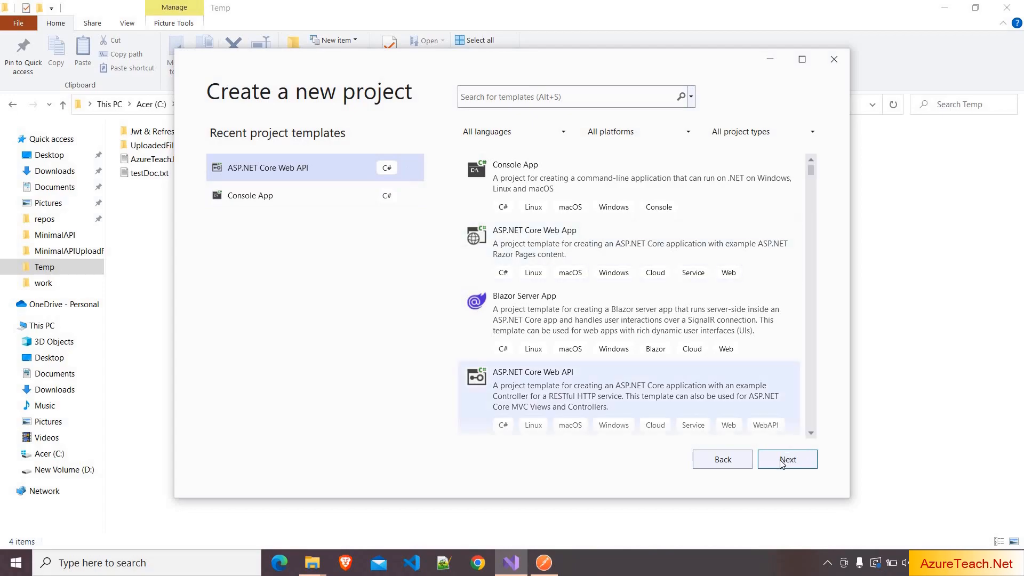
Create the MinimalApiFileDownload Web API project on .NET 6.0 with 'Use controllers' unchecked.
left_click(788, 459)
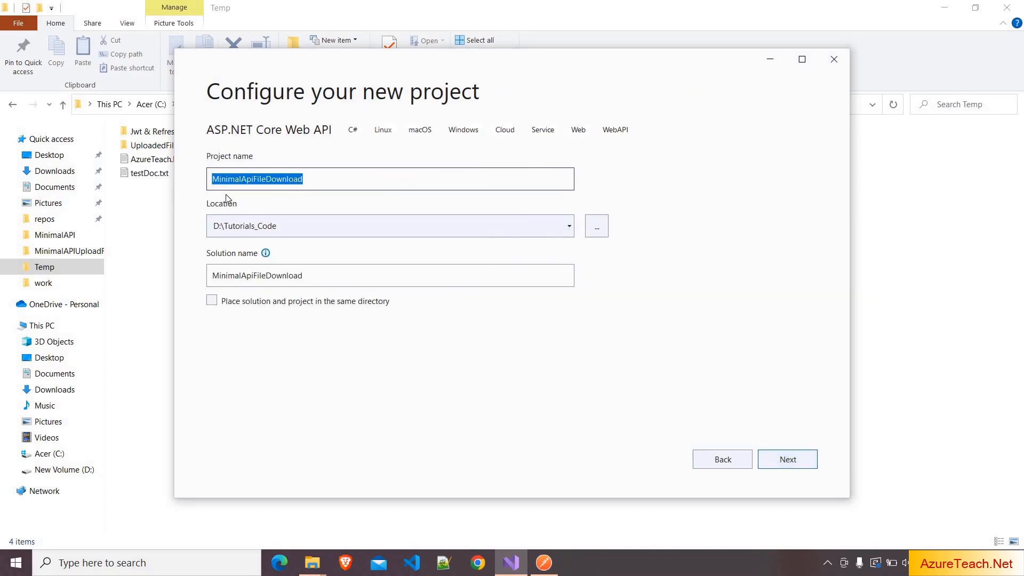
mouse_move(322, 183)
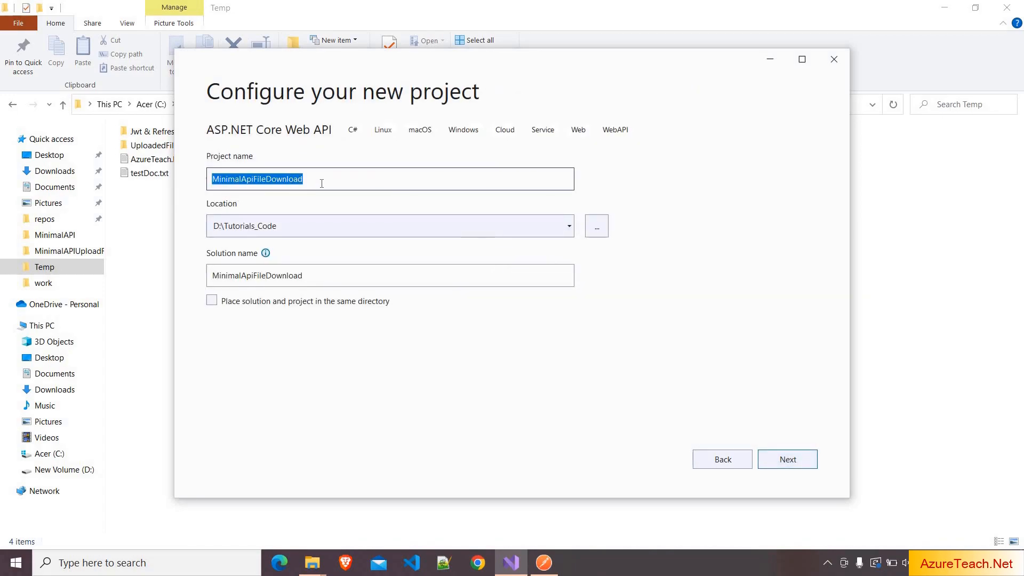
left_click(787, 460)
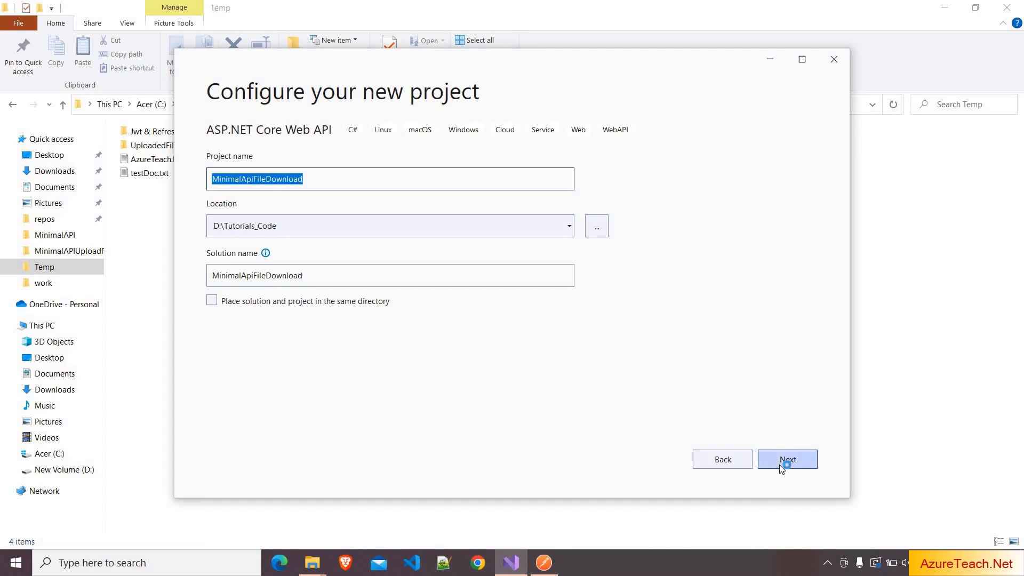
left_click(788, 460)
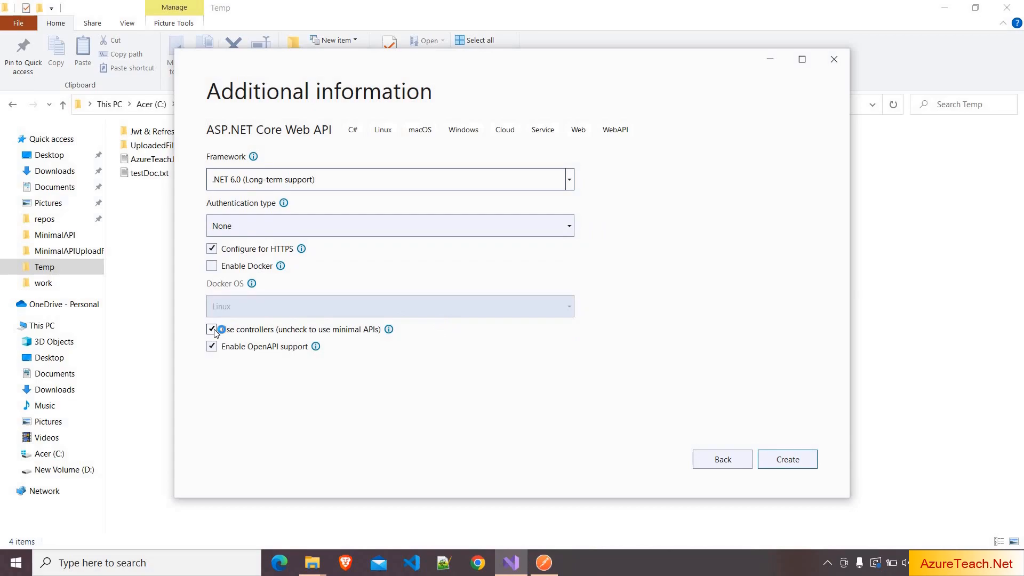
left_click(212, 329)
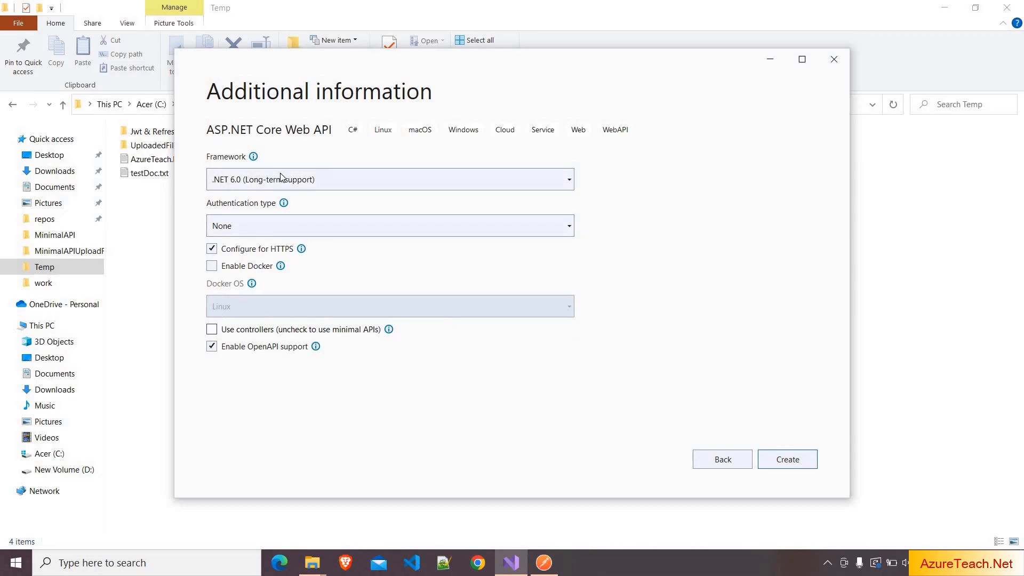
left_click(788, 460)
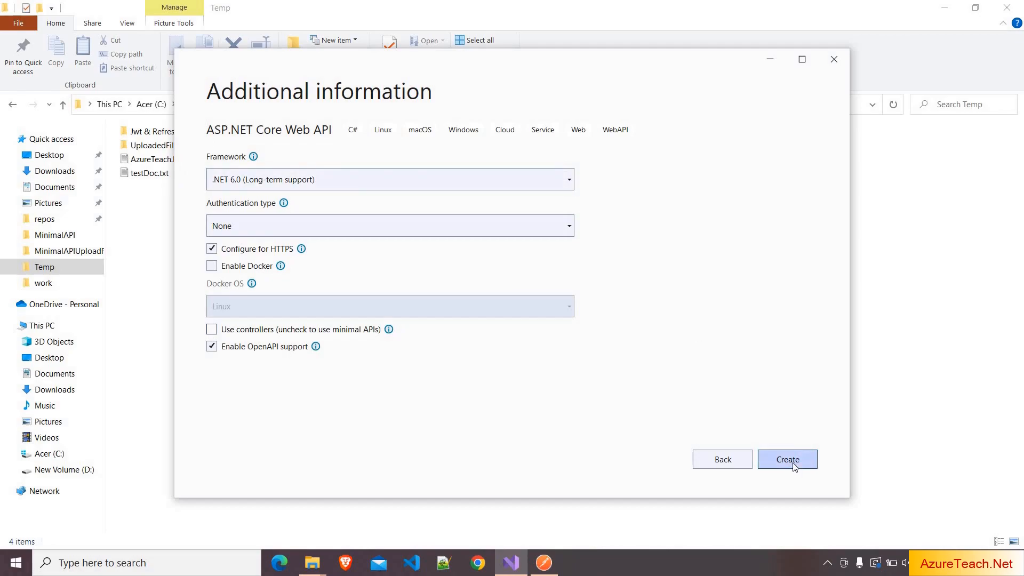
left_click(788, 459)
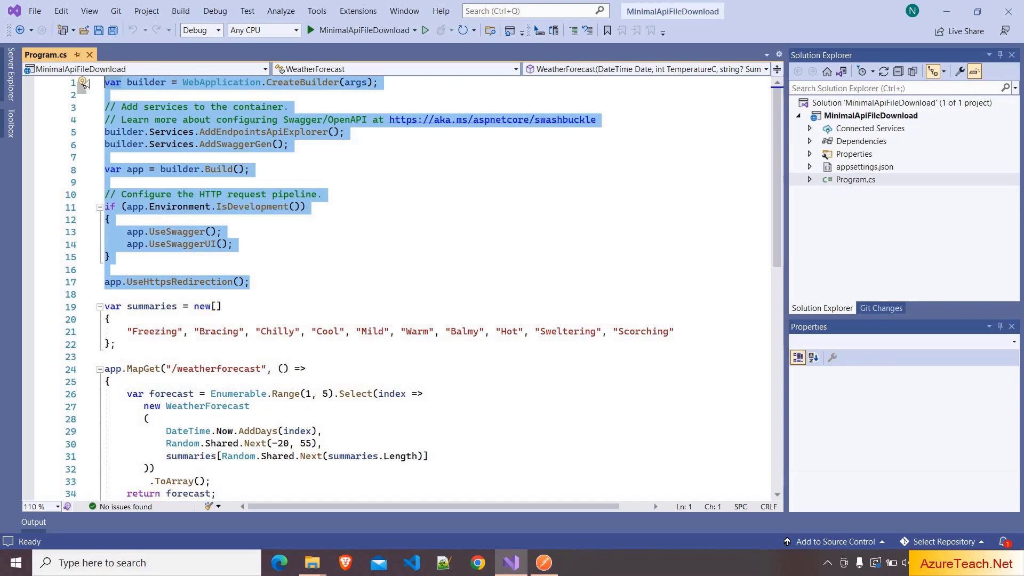
mouse_move(396, 189)
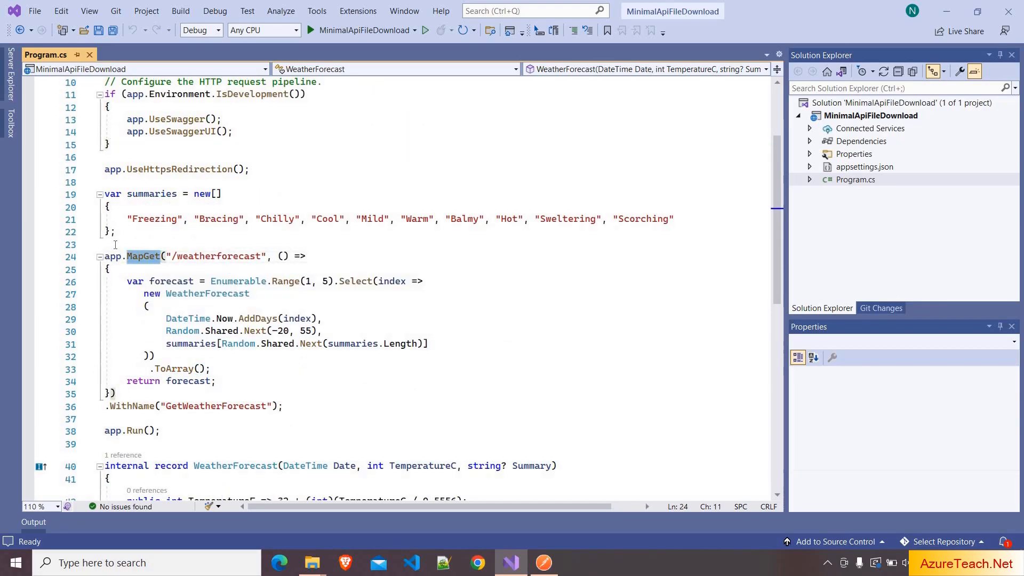
Start typing an app.Map endpoint line in the template Program.cs.
type("app.")
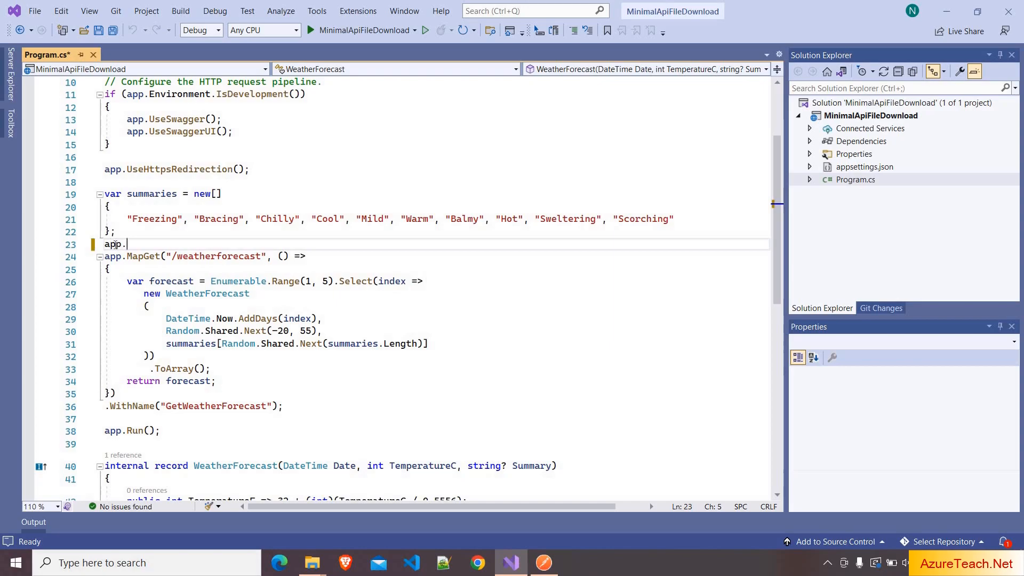
type("Mappo")
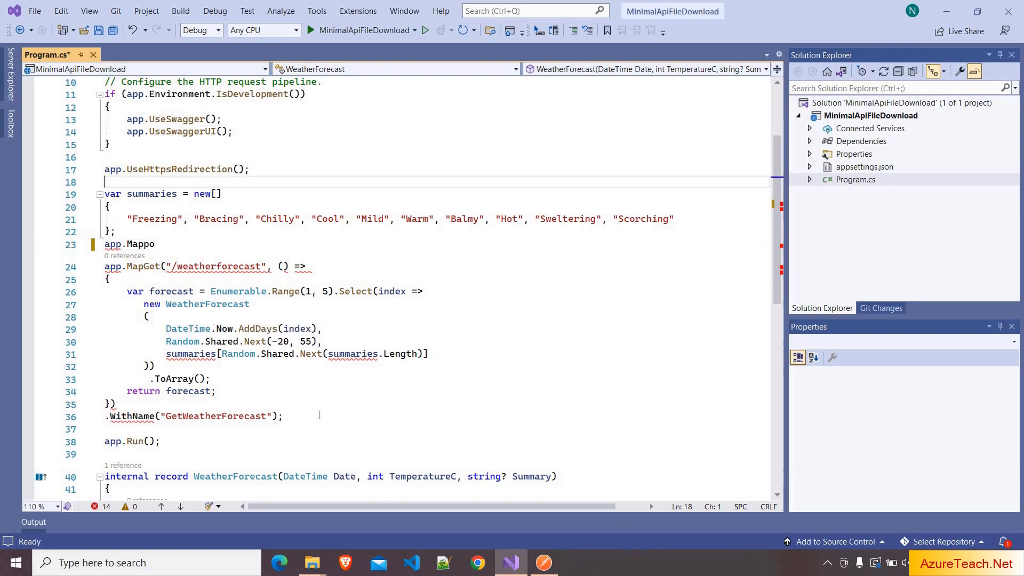
Select and delete the summaries array, weatherforecast MapGet and WeatherForecast record.
left_click_drag(105, 193, 282, 416)
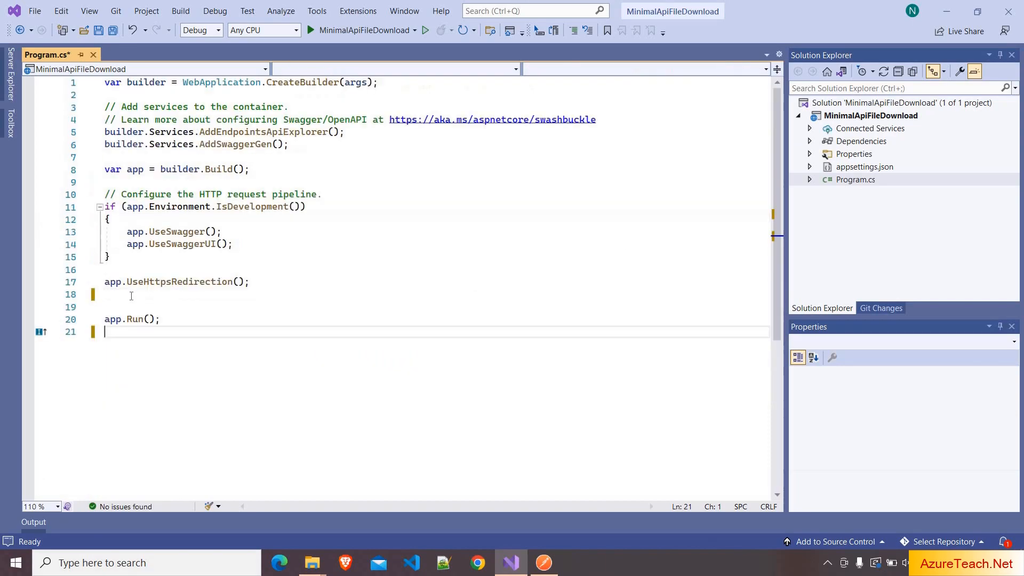
Add app.MapGet("/Files/DownloadFile", () => { }) after HTTPS redirection.
left_click(131, 294)
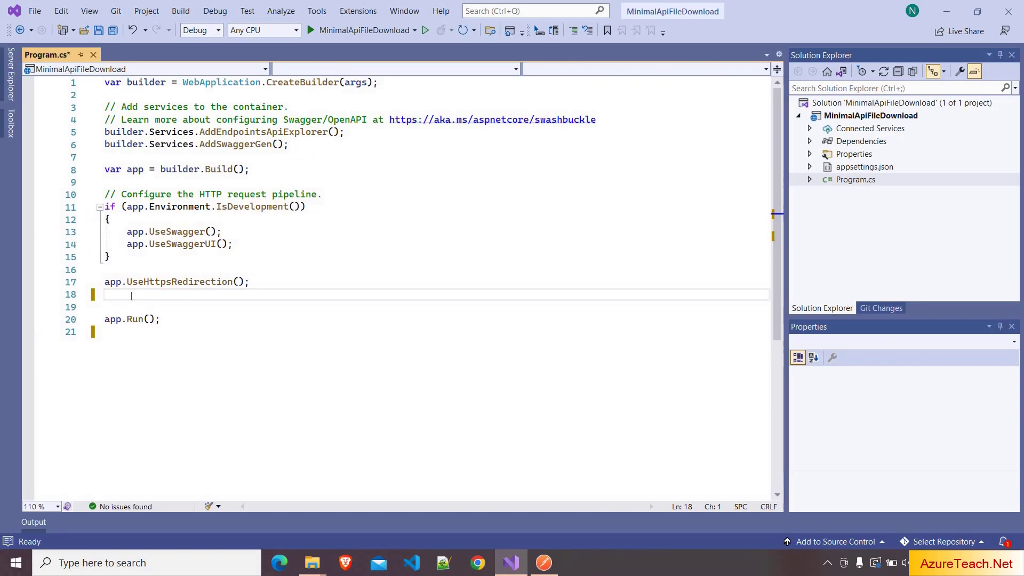
type("app.")
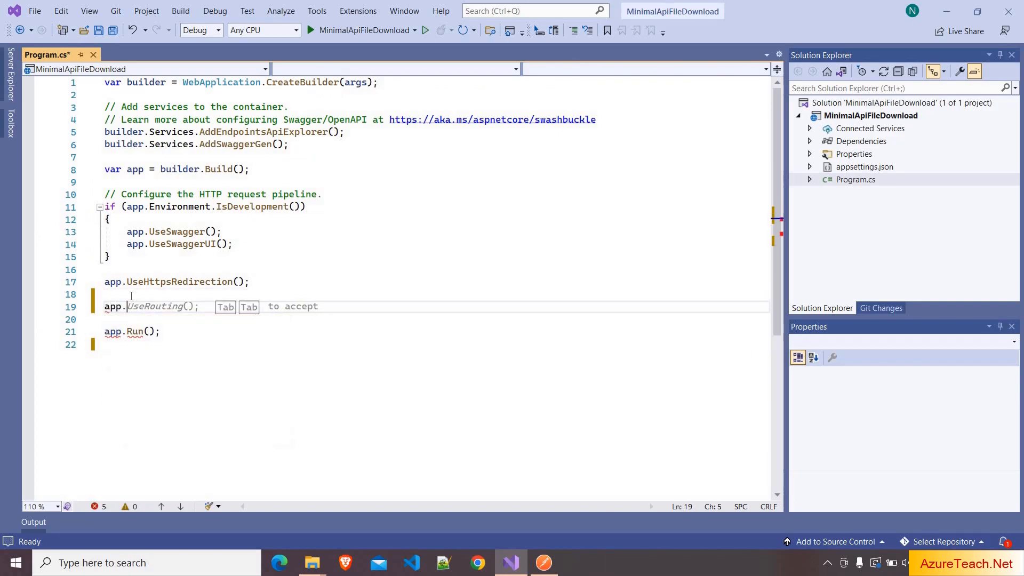
type("MapGet")
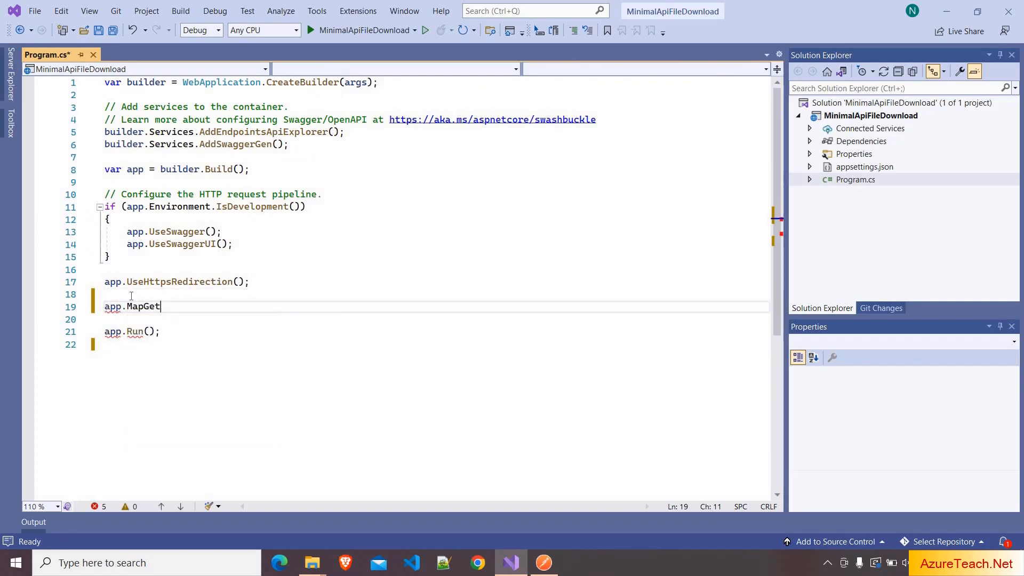
type("(\"\")")
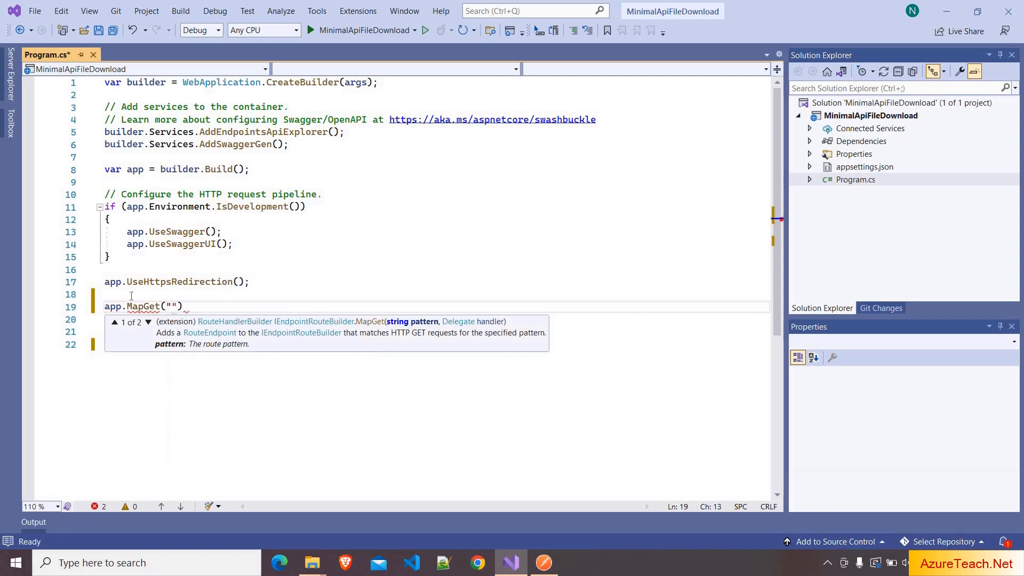
type("/F")
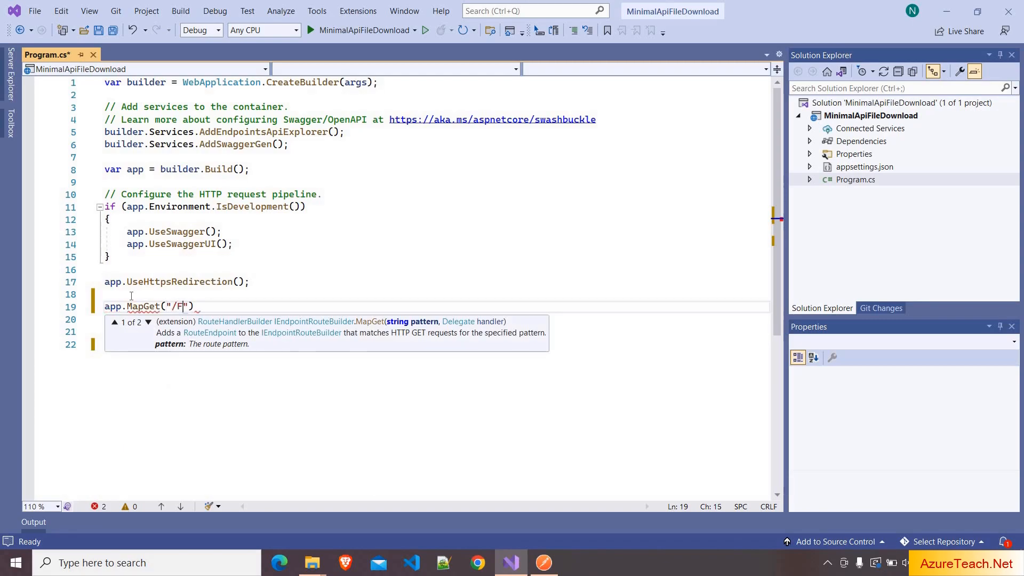
type("iles/DownloadFile")
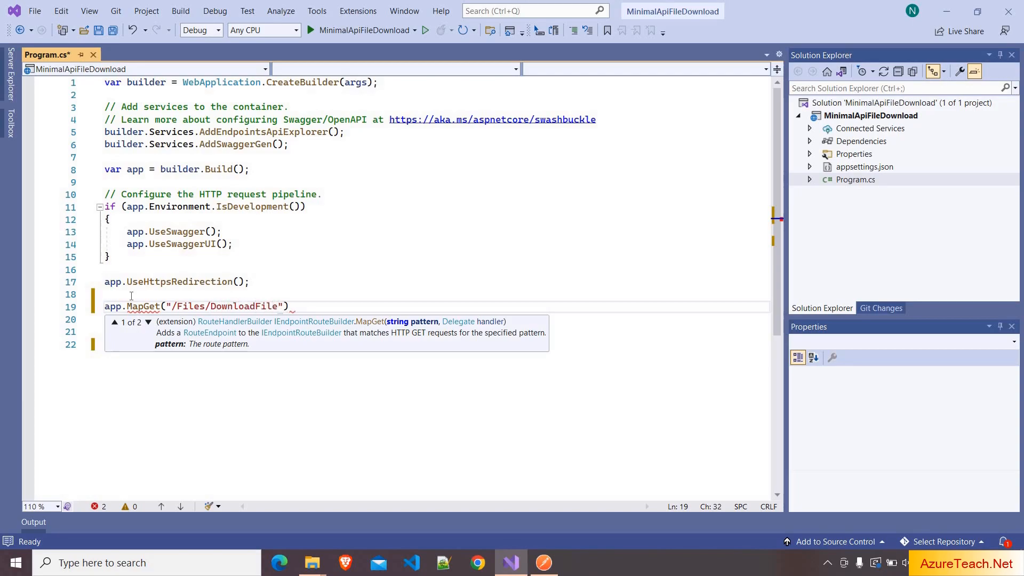
type(", ()=>")
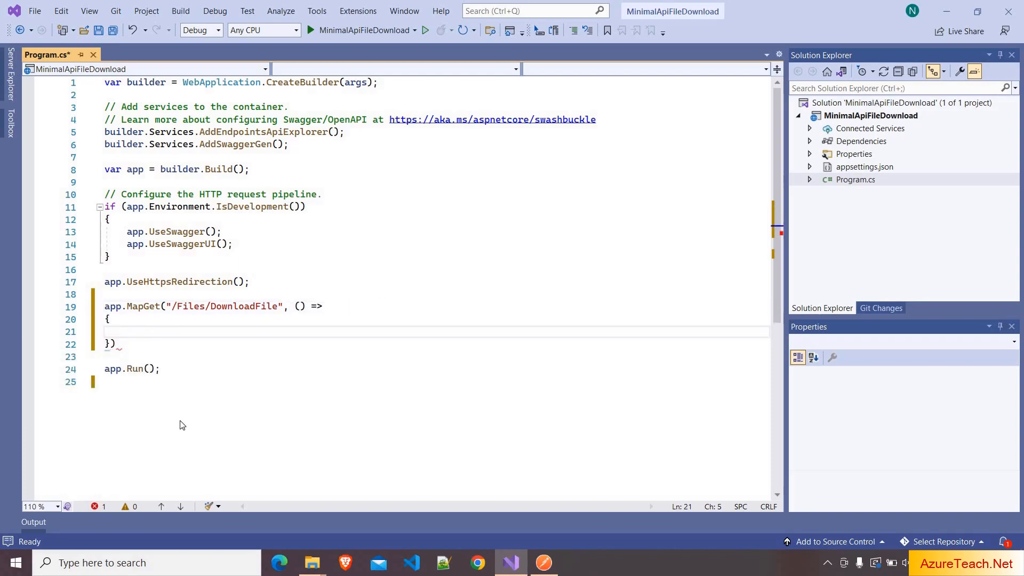
Switch to File Explorer showing SampleReport.pdf in the Tutorials folder.
left_click(312, 563)
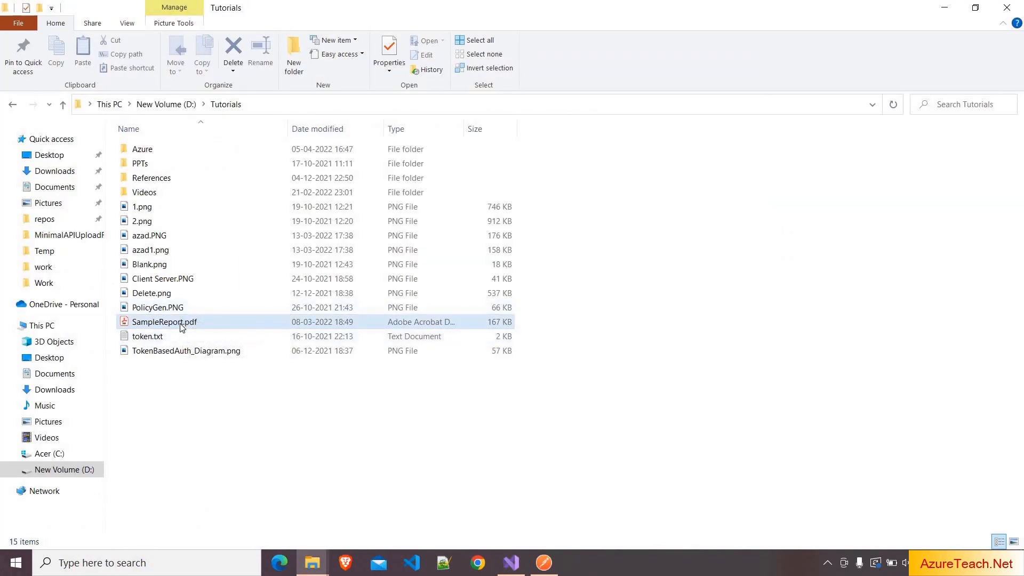
Preview SampleReport.pdf from D:\Tutorials in Acrobat, then return to Visual Studio.
double_click(161, 322)
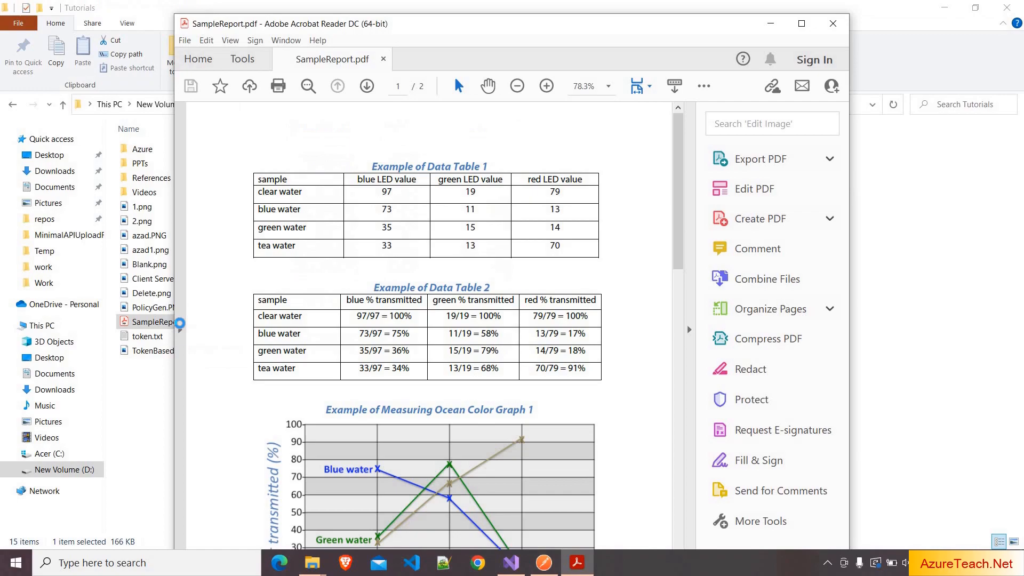
left_click(829, 158)
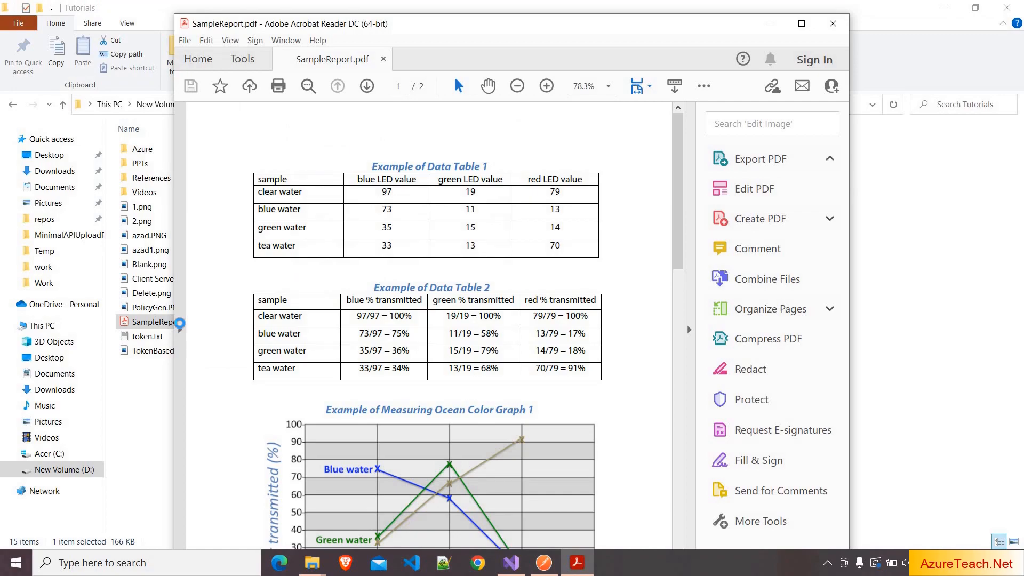
left_click(761, 159)
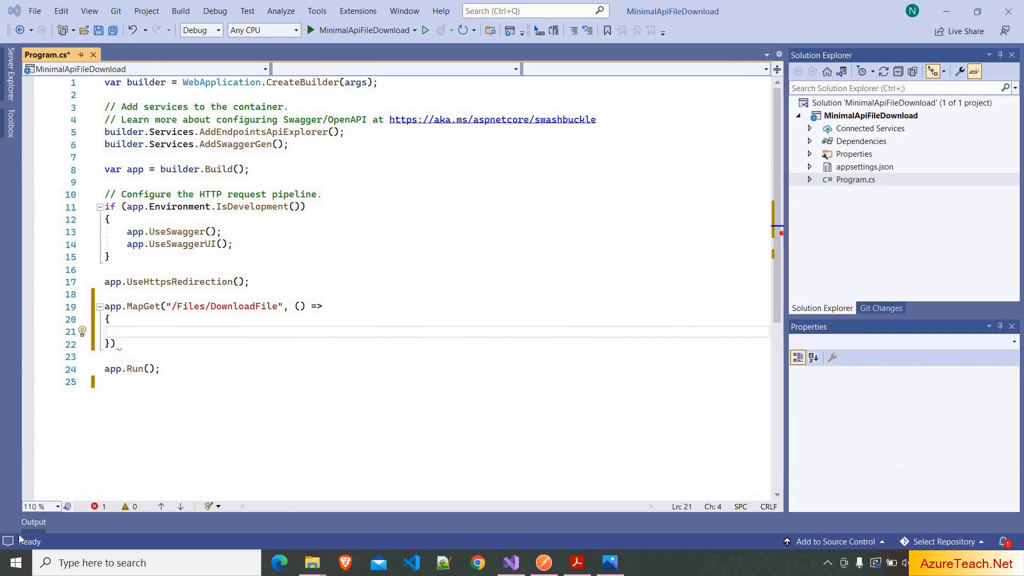
mouse_move(159, 332)
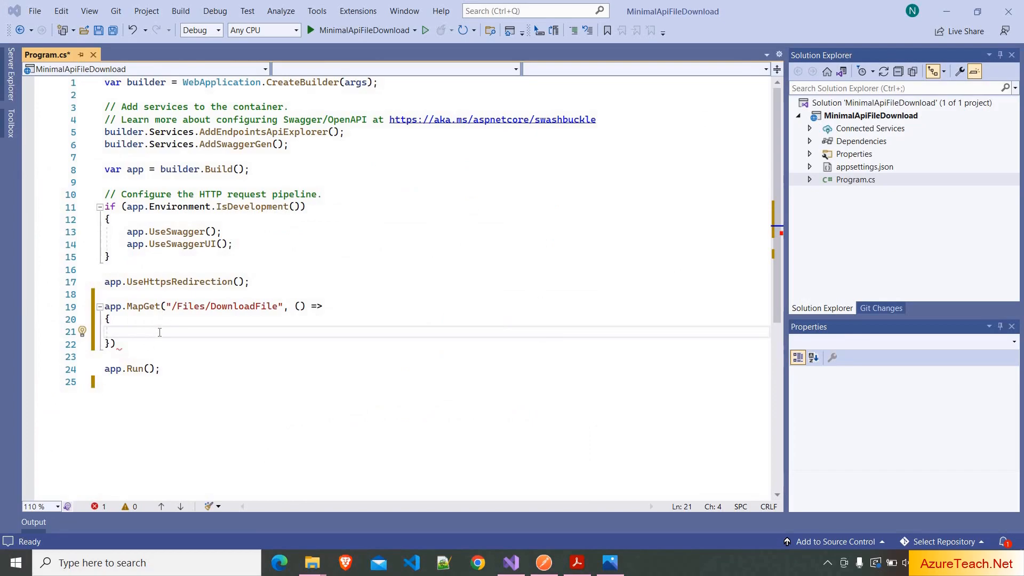
Begin the lambda body with 'return Results.' and remove the unwanted method name.
type("return Resul")
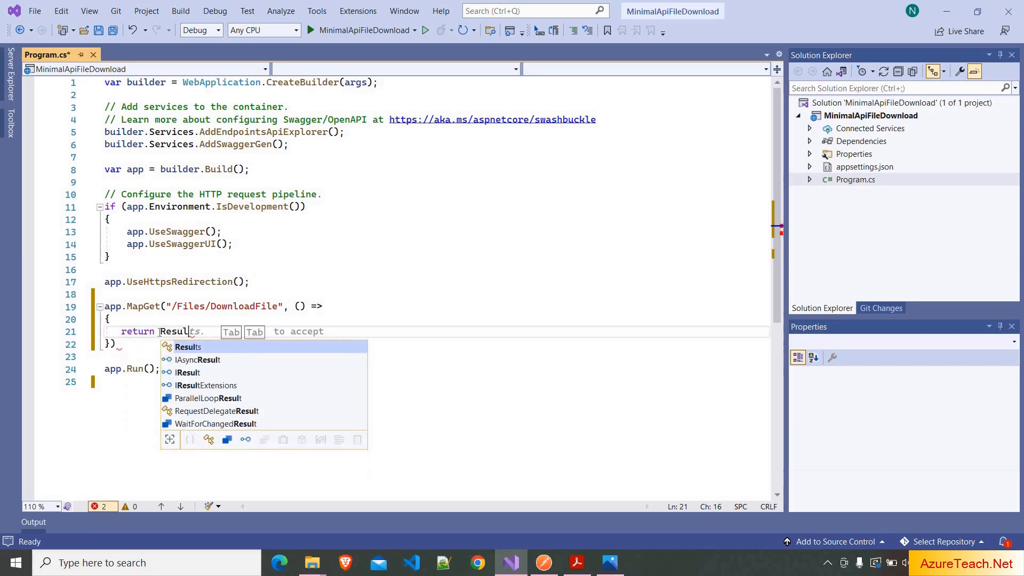
key("Tab")
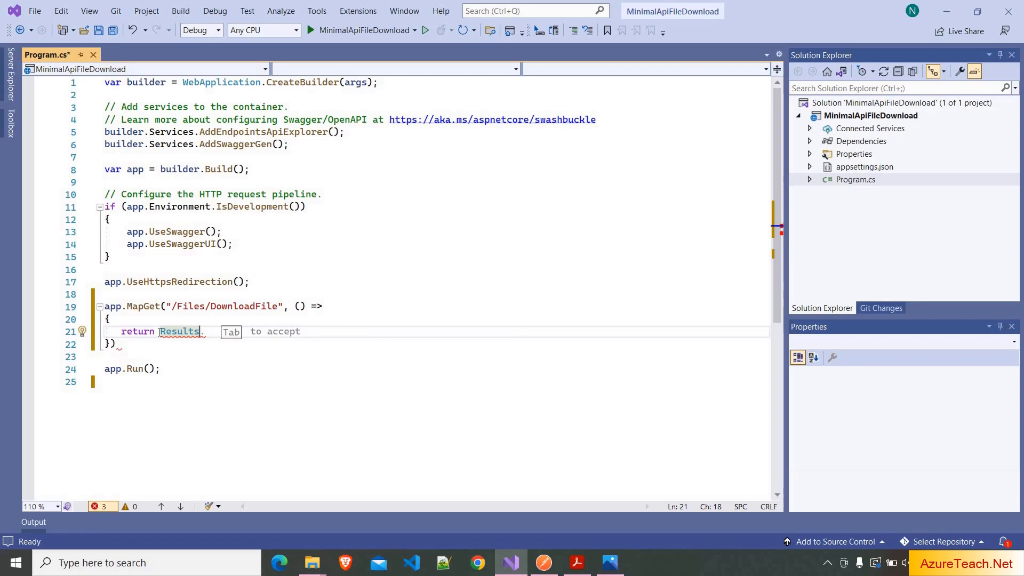
type(".")
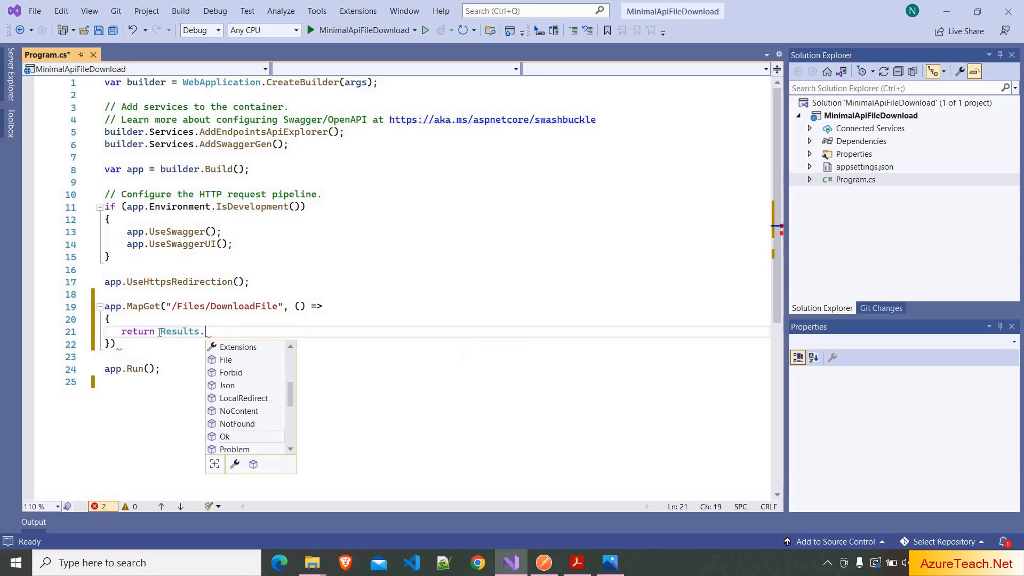
type("No")
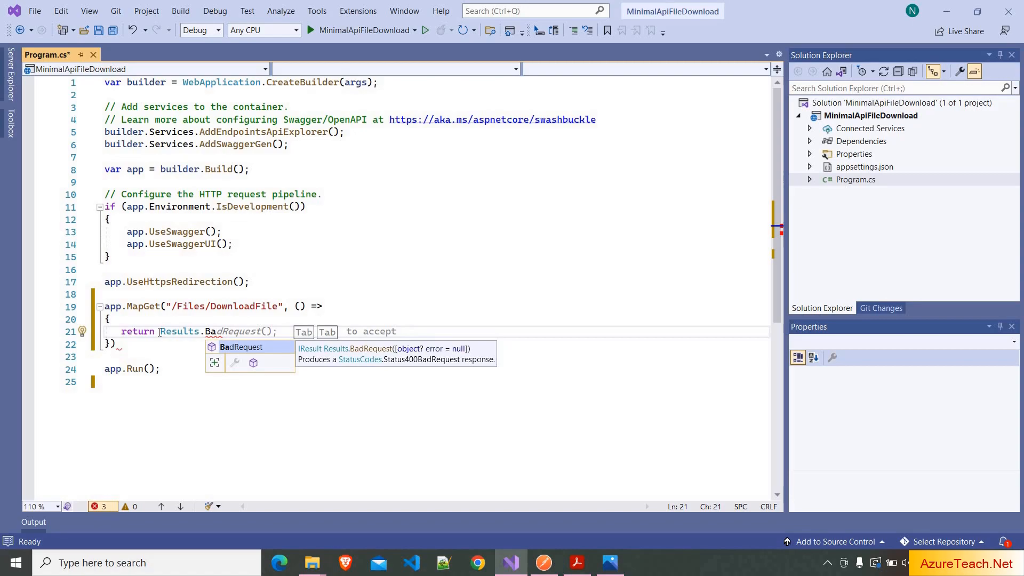
key("Backspace")
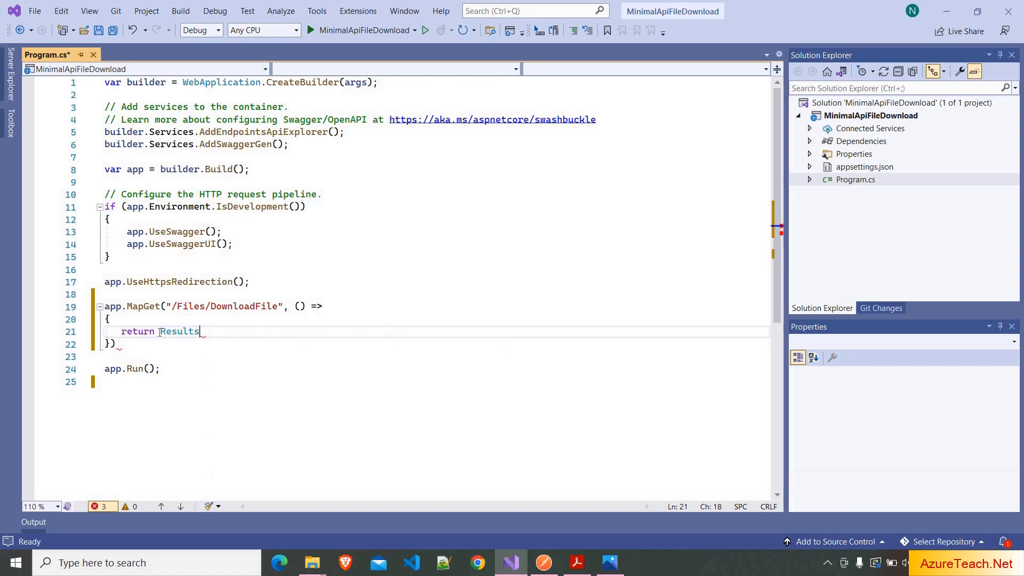
Complete return Results.File(@"D:\Tutorials\SampleReport.pdf", "application/pdf", "Report.pdf");.
type(".File")
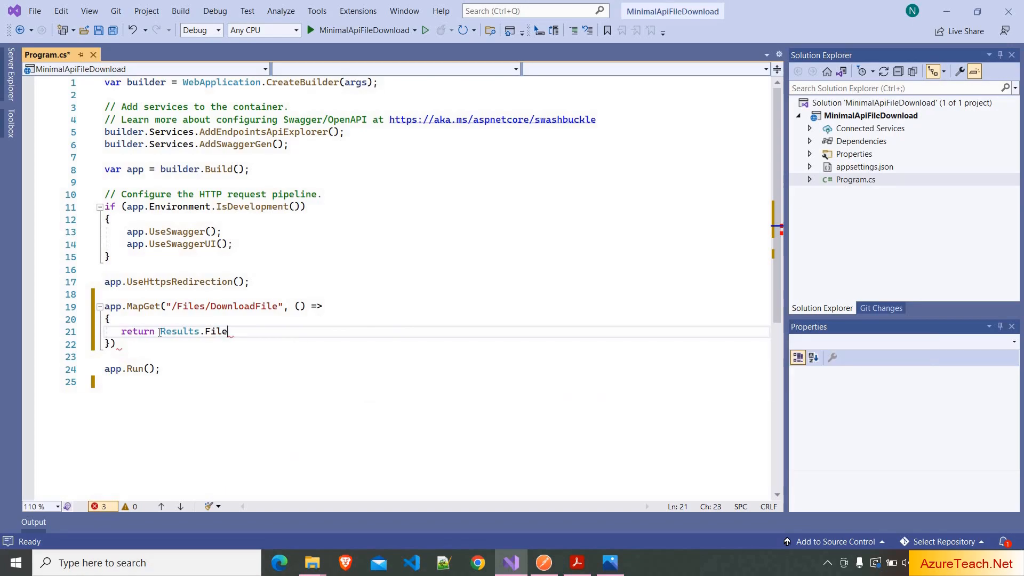
type("()")
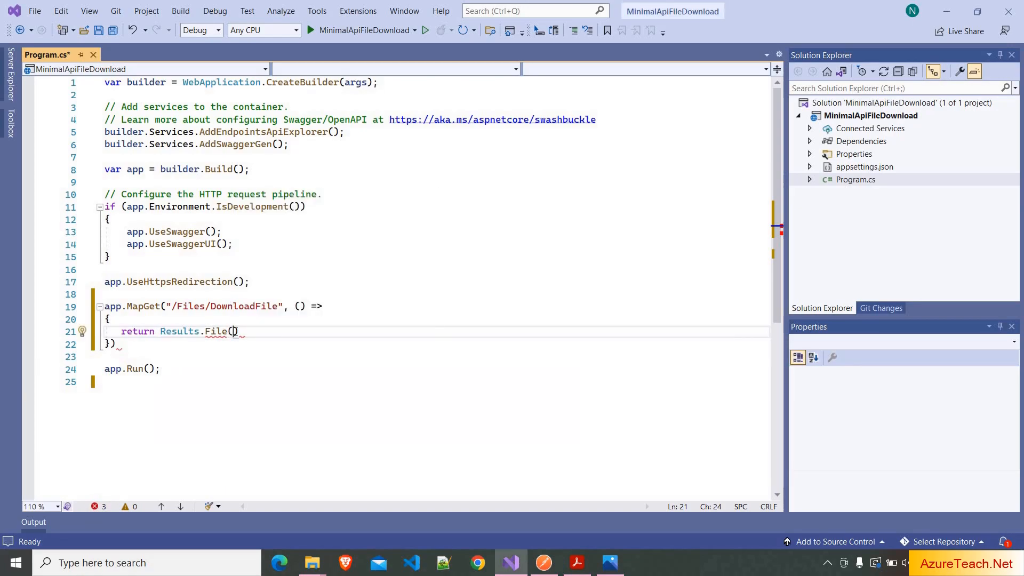
type("@\"")
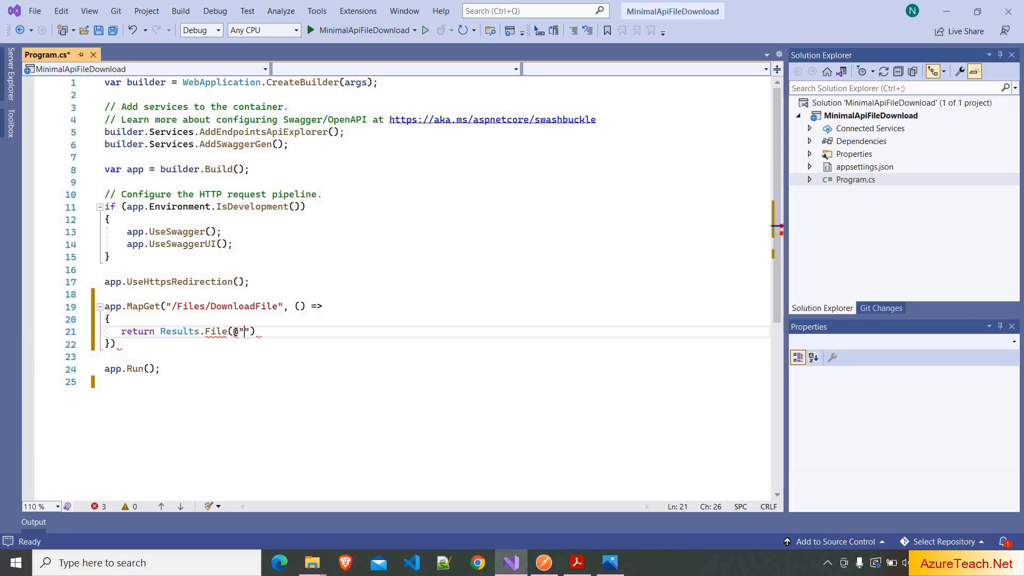
type("D:")
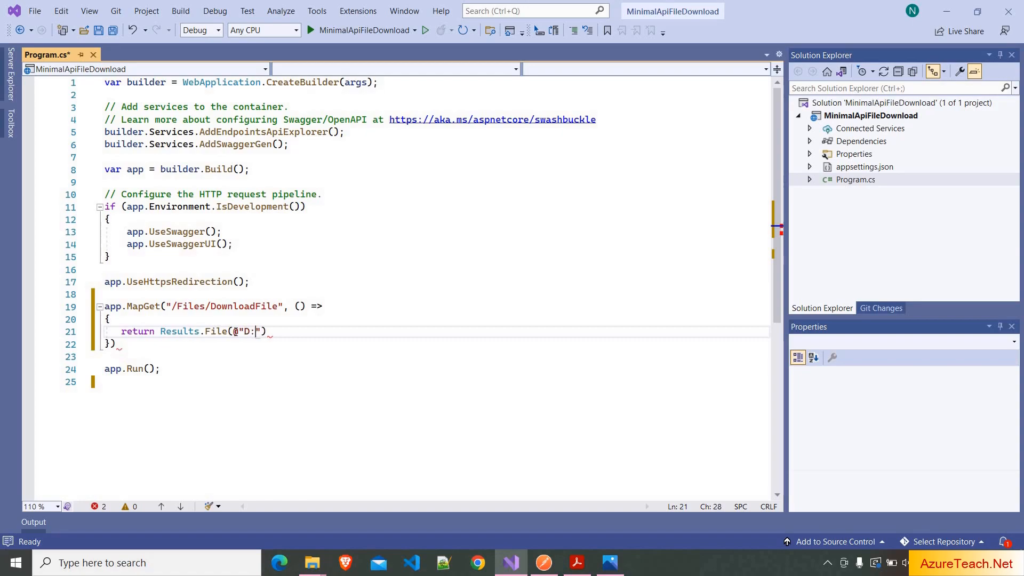
type("\\Tutorials\\Sampl")
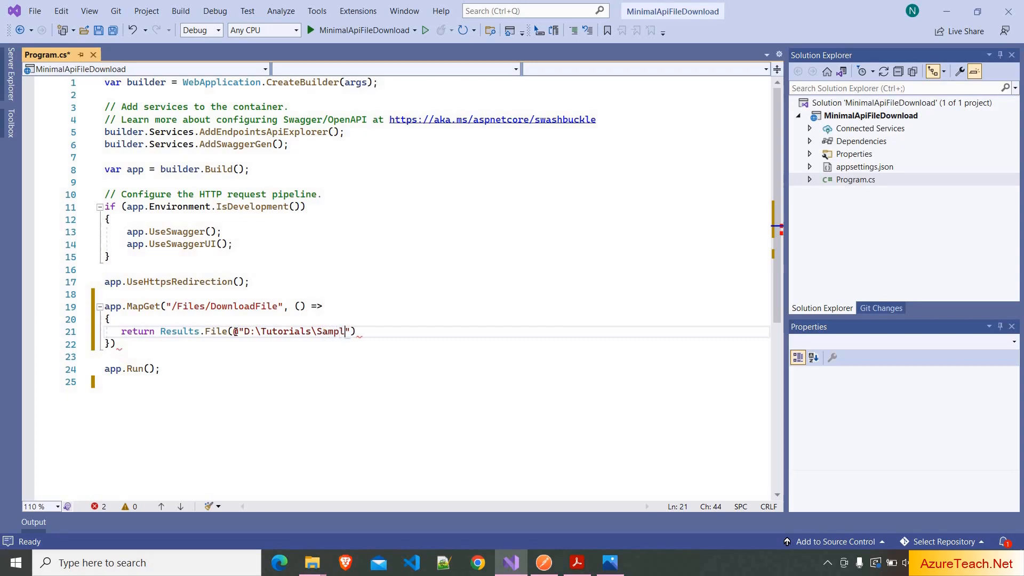
type("eReport.P")
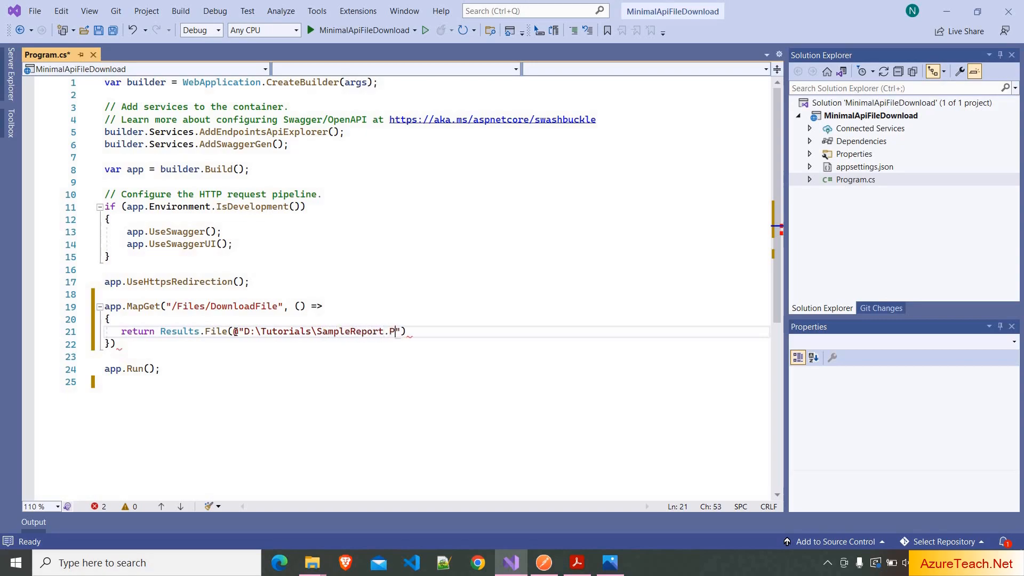
type("df\",")
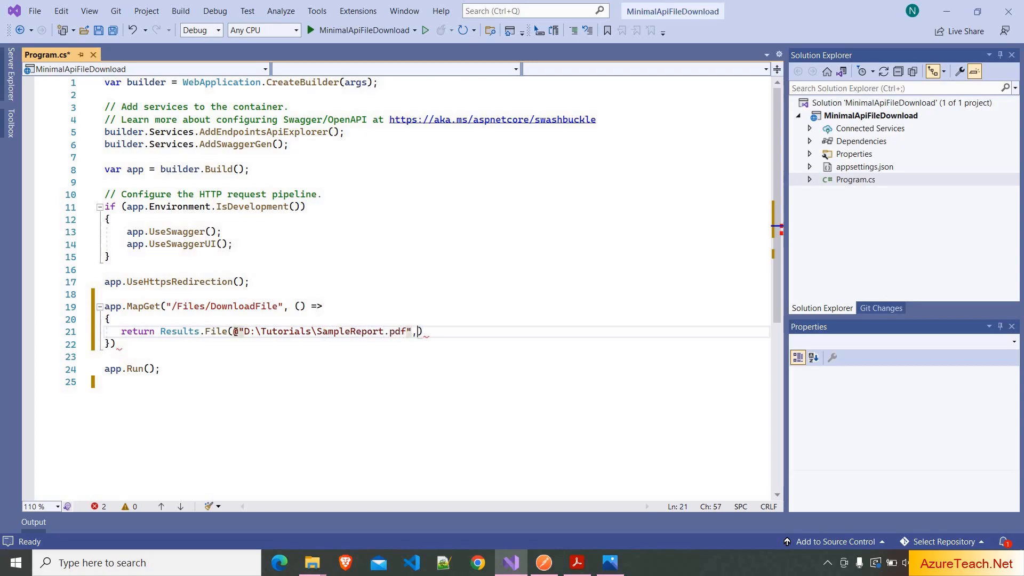
type("\"")
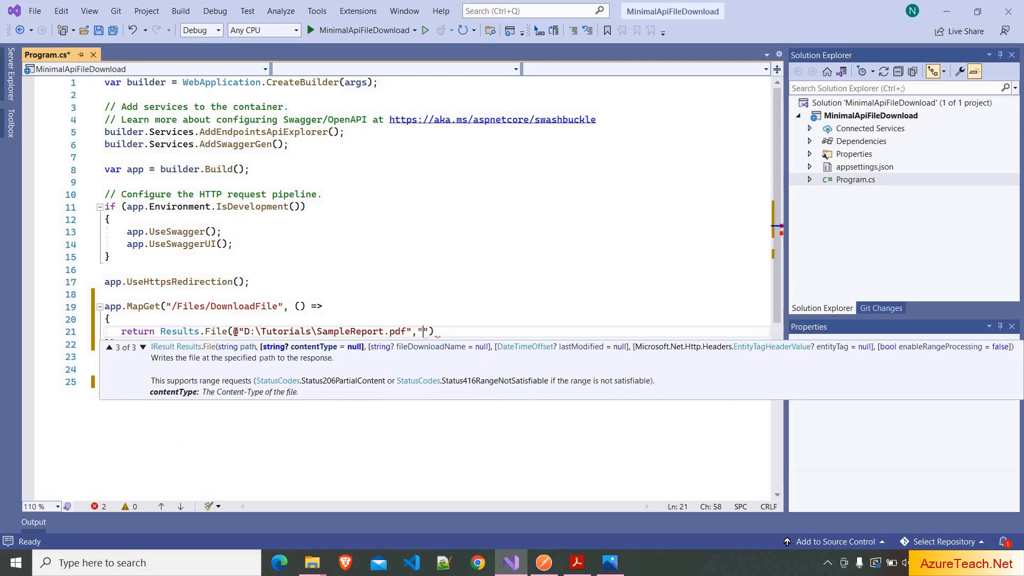
type("application/pdf")
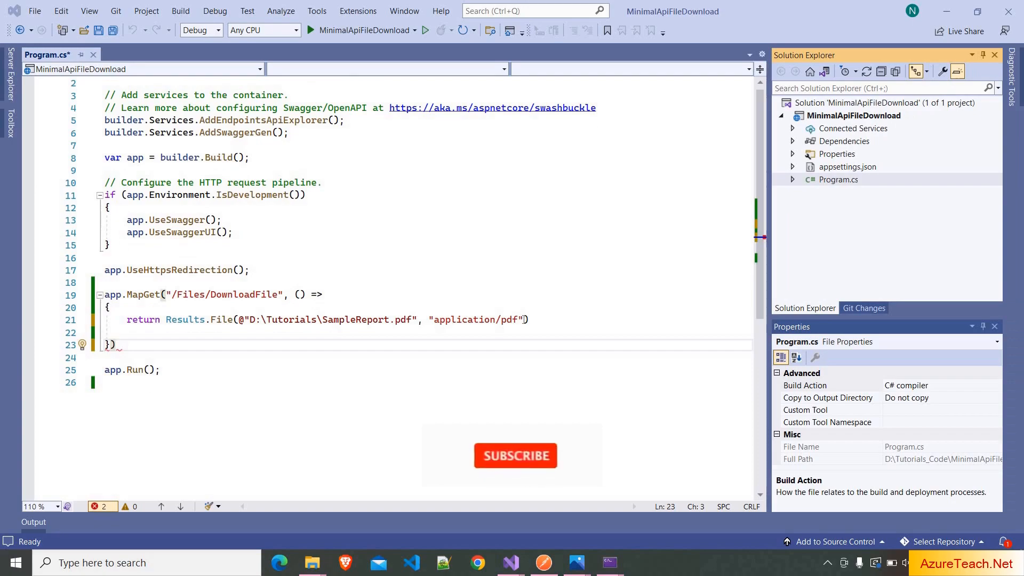
type(", \"Report.pdf\"")
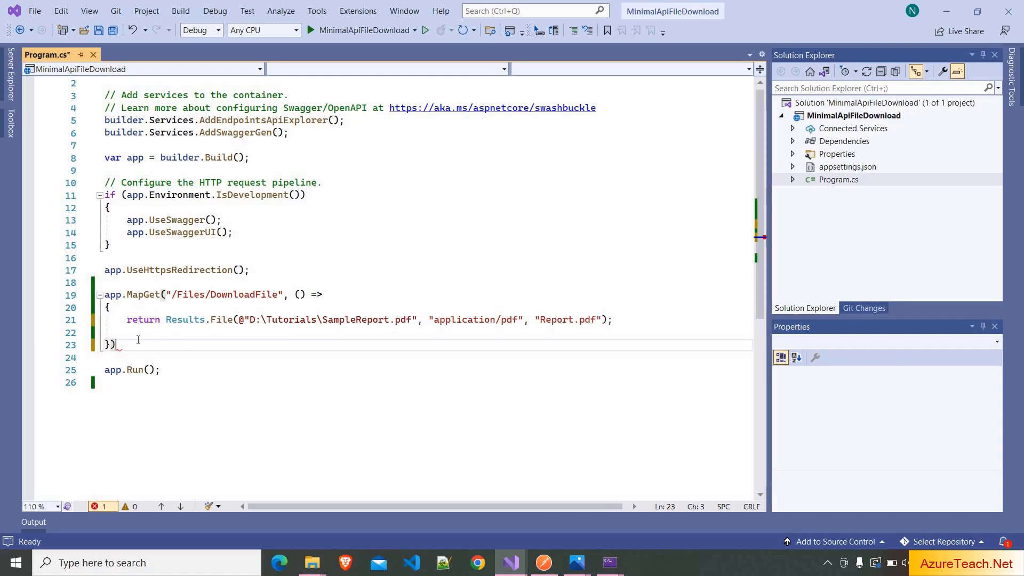
type(";")
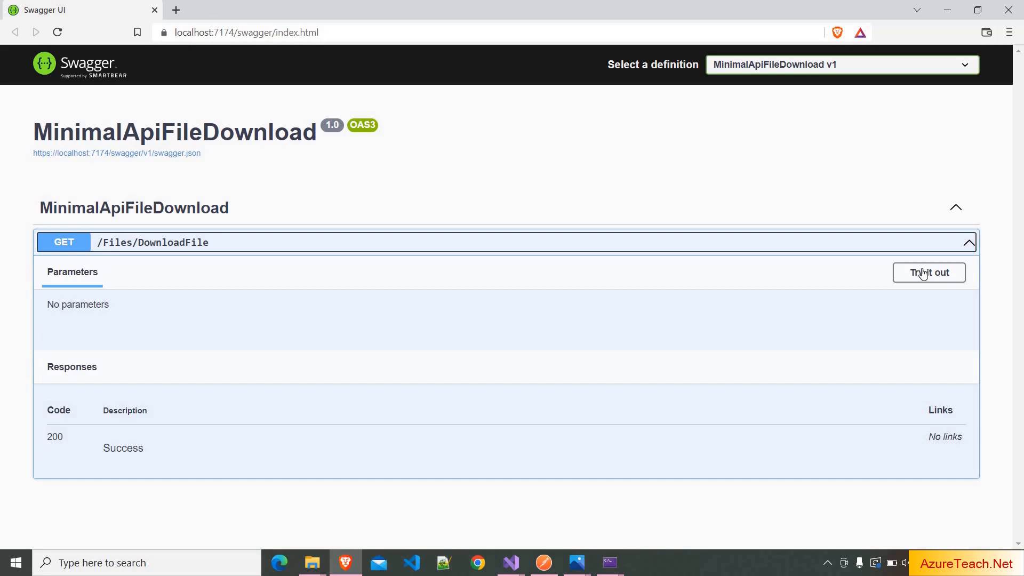
Try out and execute GET /Files/DownloadFile, then choose Download file.
left_click(929, 272)
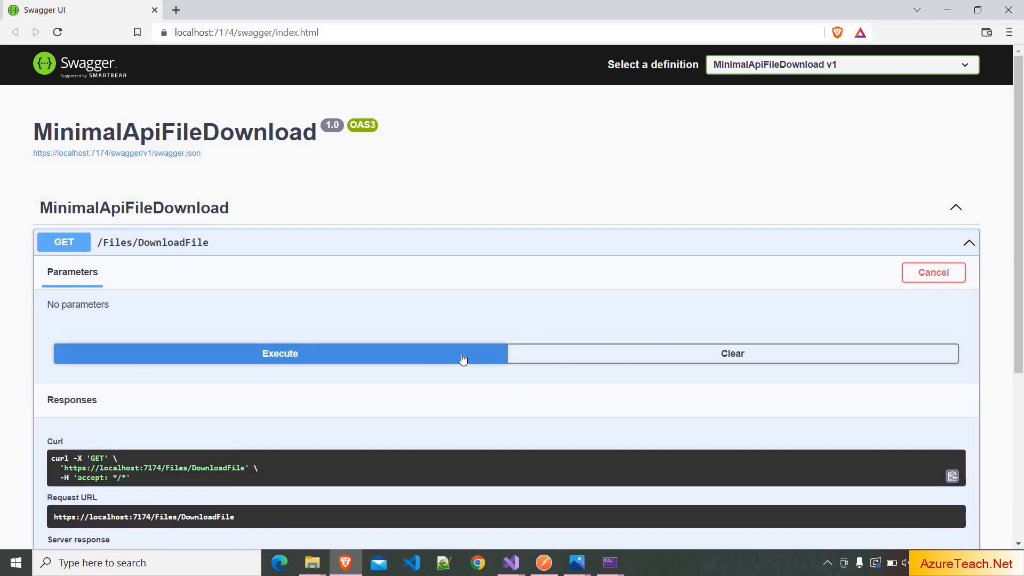
left_click(279, 353)
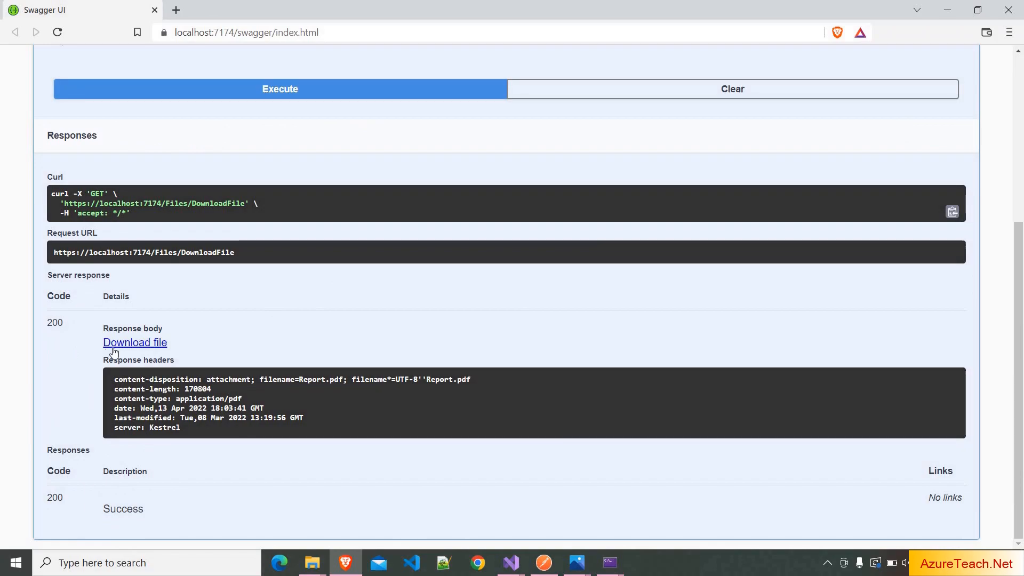
mouse_move(114, 348)
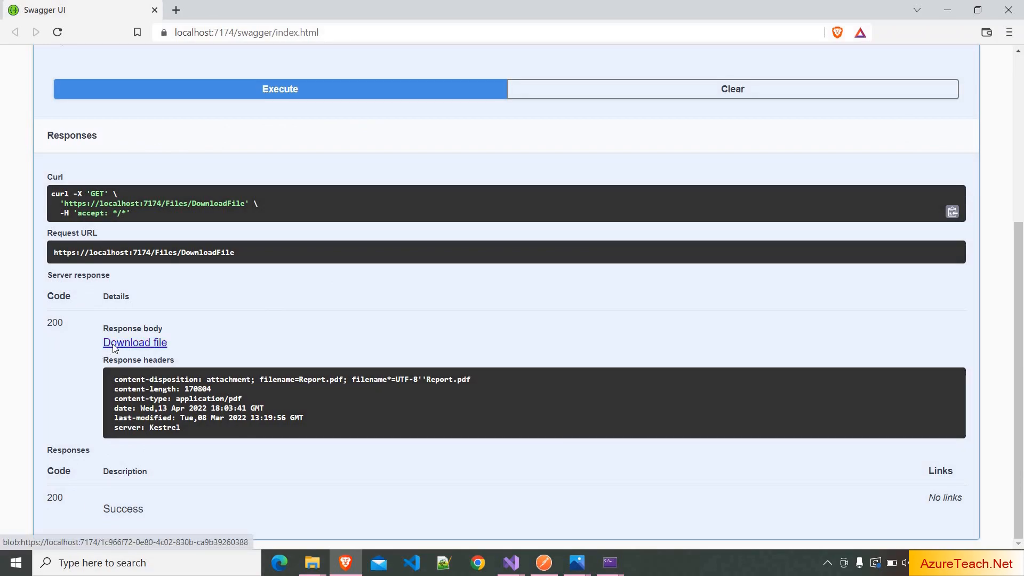
left_click(135, 342)
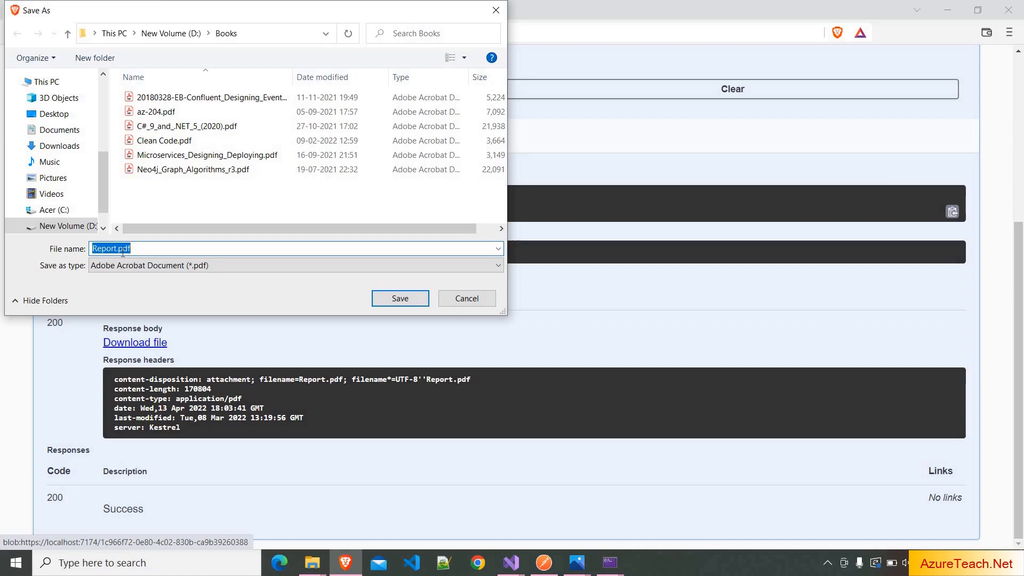
Save Report.pdf to D:\Books and open it to view the tables.
left_click(400, 298)
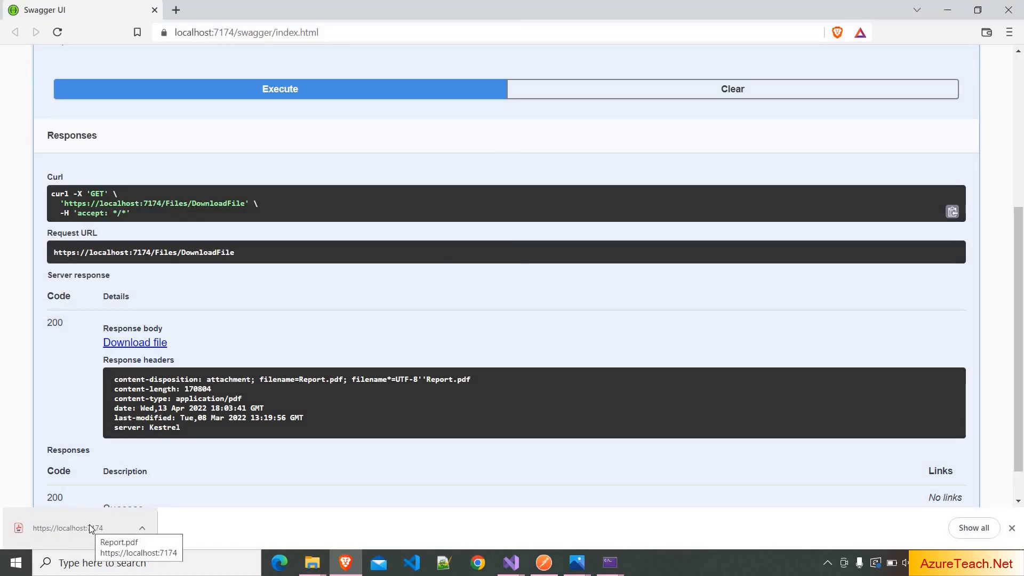
left_click(69, 528)
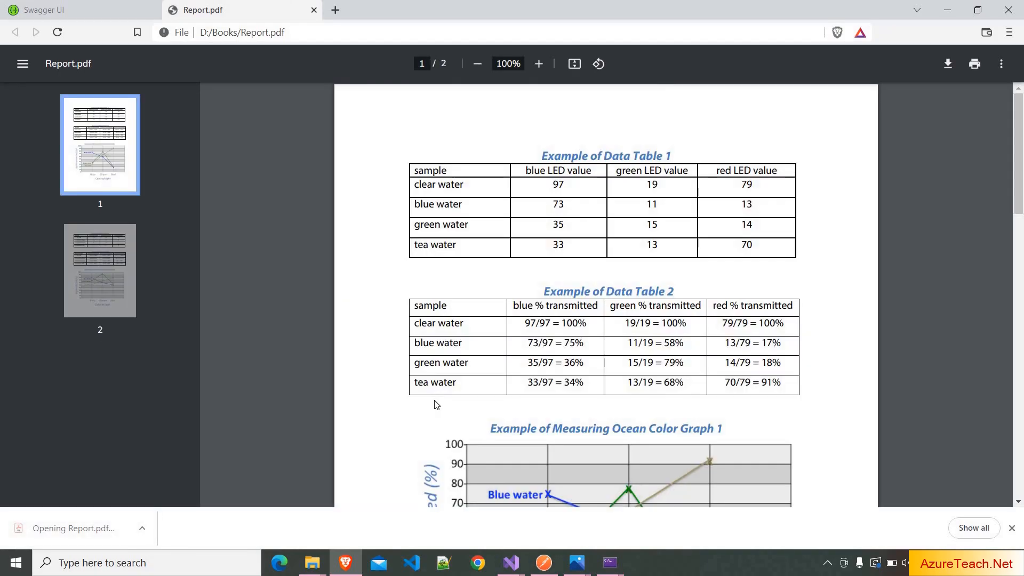
scroll("down", 3)
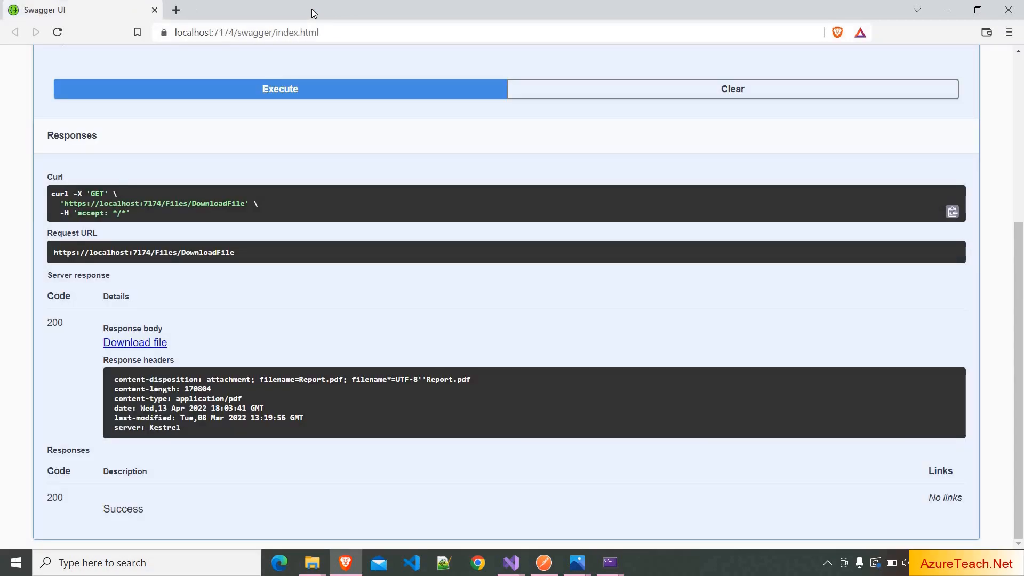
mouse_move(536, 204)
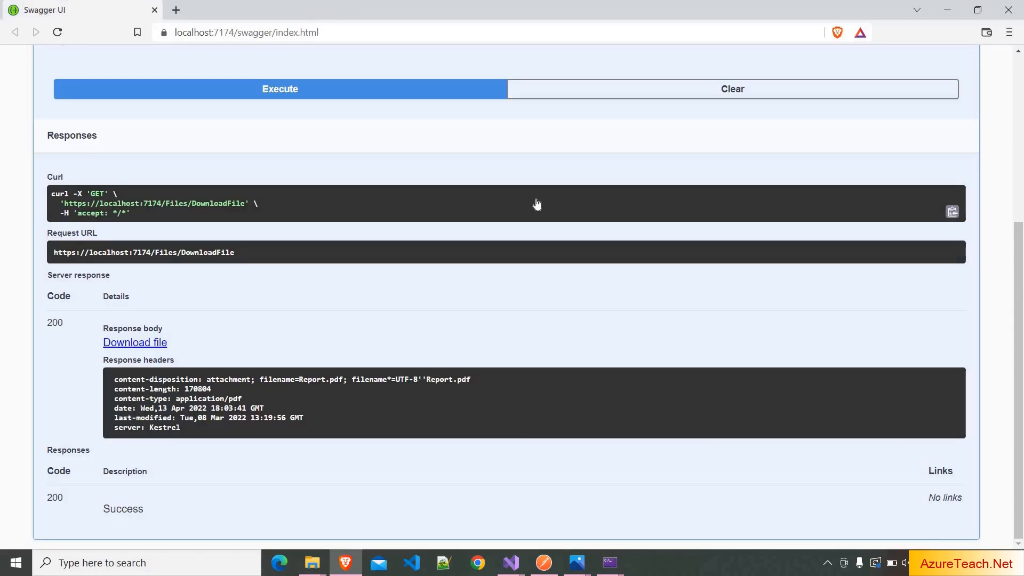
left_click(544, 562)
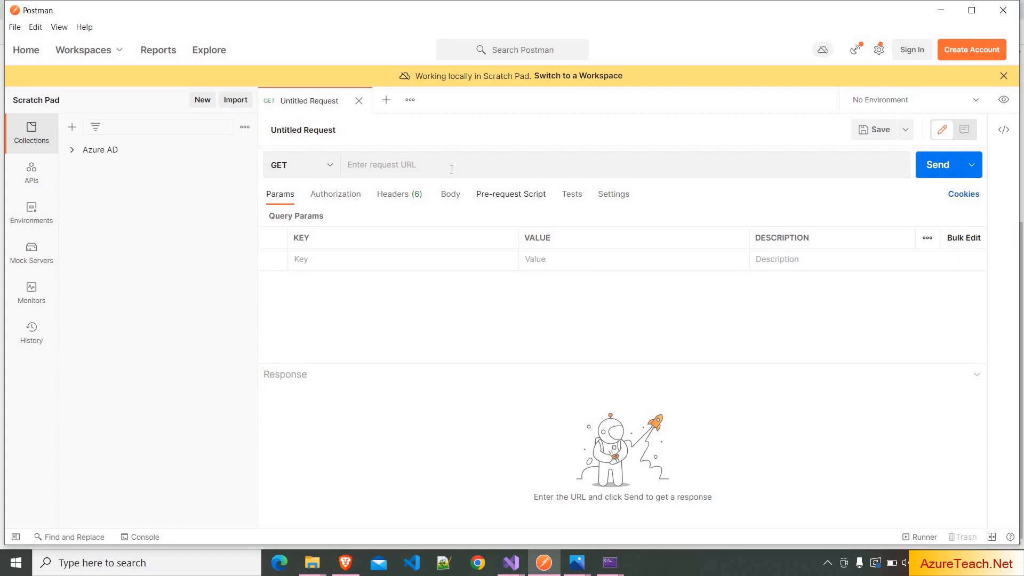
type("https://localhost:7174/Files/DownloadFile")
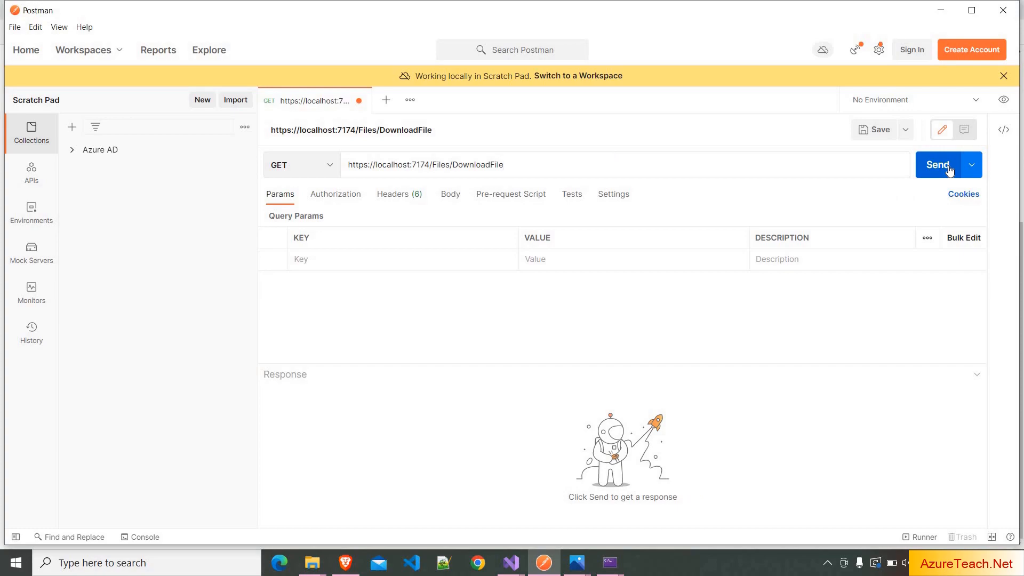
left_click(939, 165)
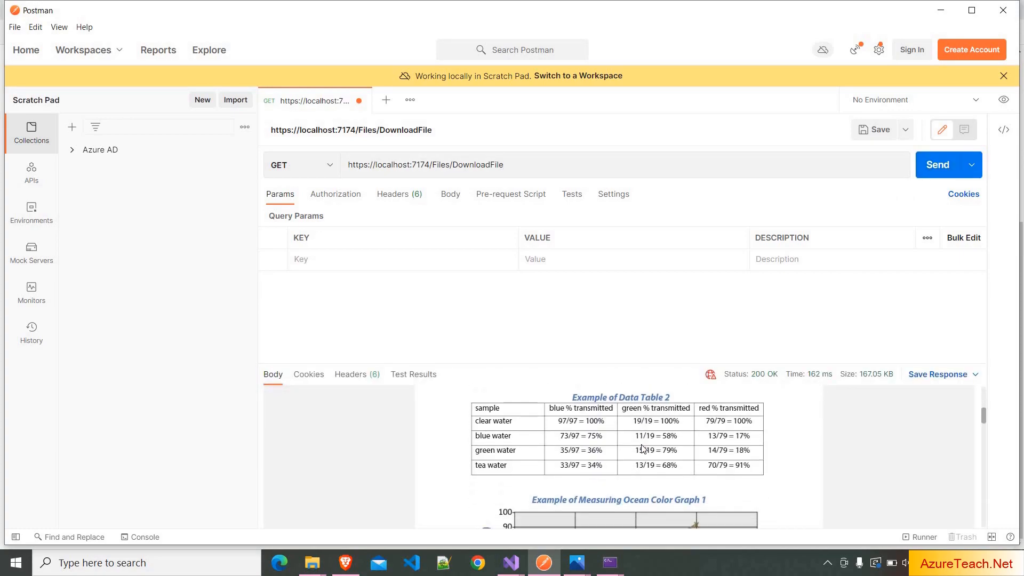
scroll("down", 3)
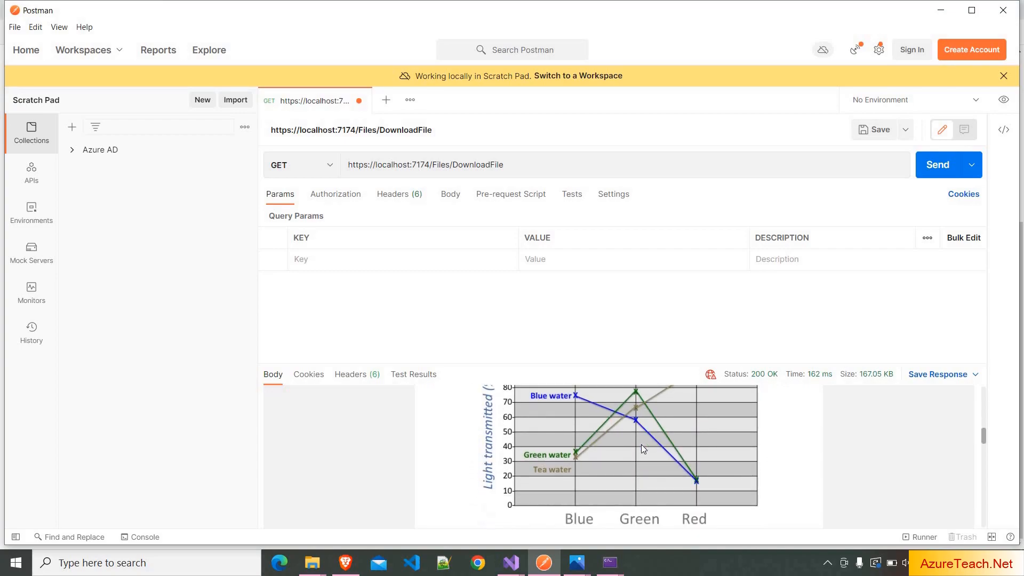